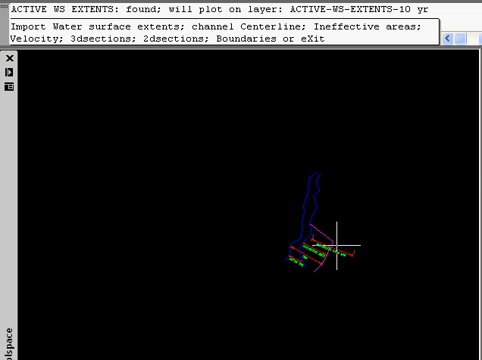
mouse_move(347, 148)
text(c)
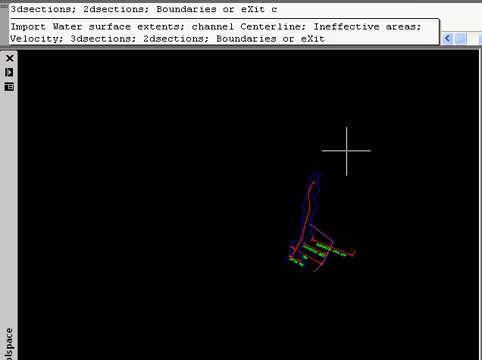
Import the HEC-RAS ineffective flow areas (I) and velocity points (V) into the drawing.
text(i)
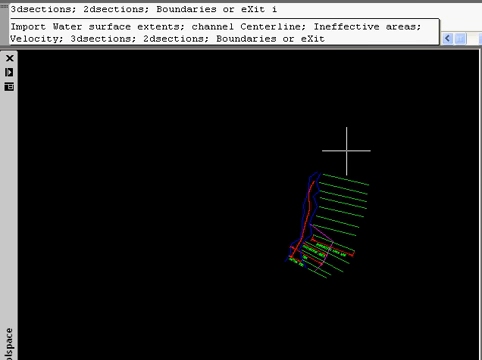
text(v)
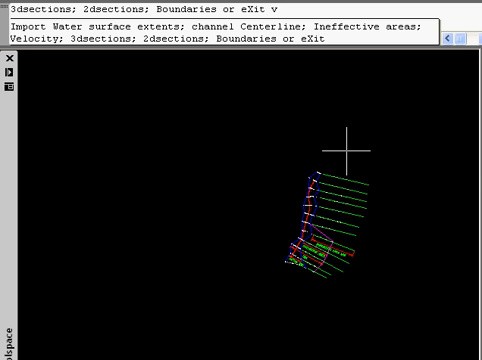
Import the HEC-RAS 2D cross sections with label height 10, plus the boundaries.
text(2)
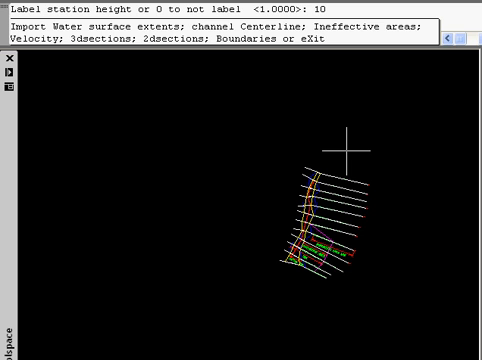
text(b)
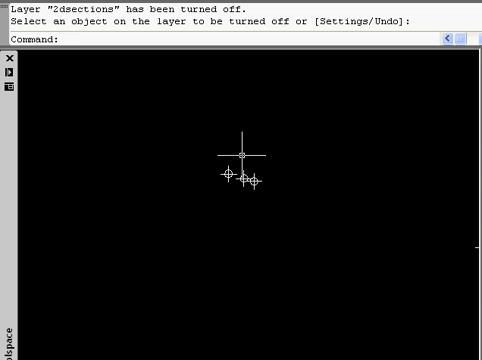
mouse_move(270, 186)
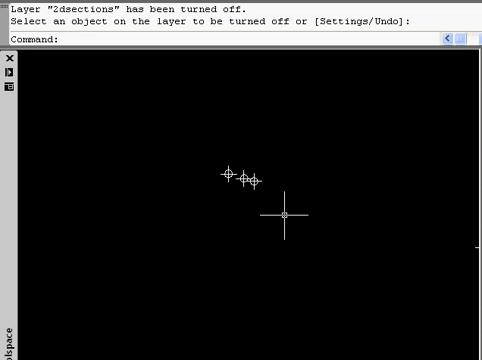
text(li)
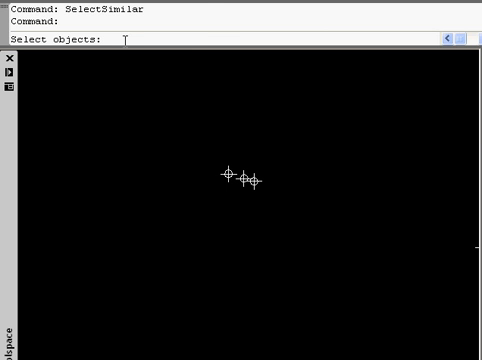
text(p)
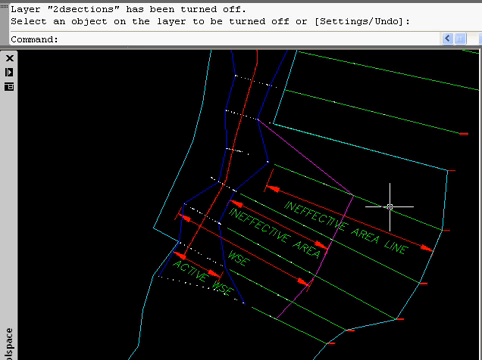
mouse_move(258, 179)
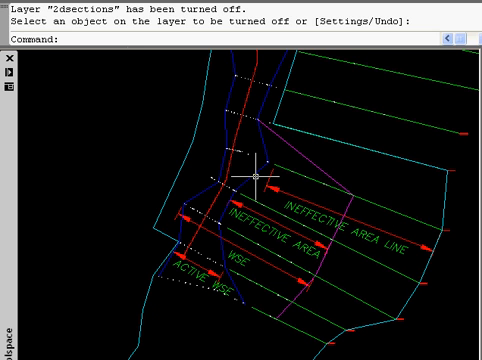
click(305, 160)
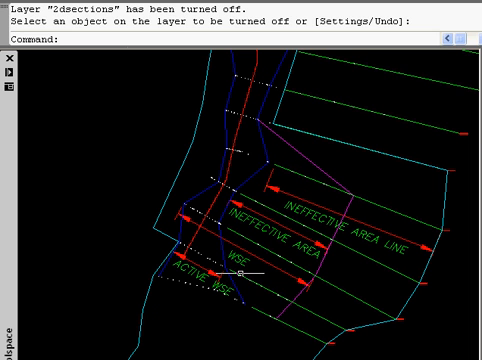
mouse_move(261, 150)
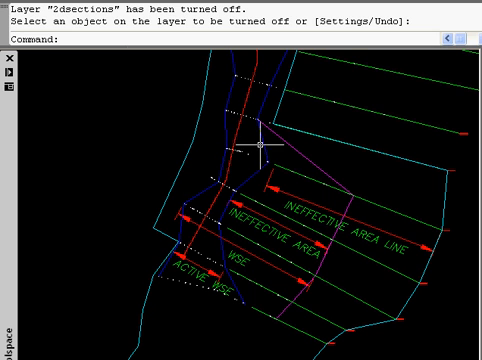